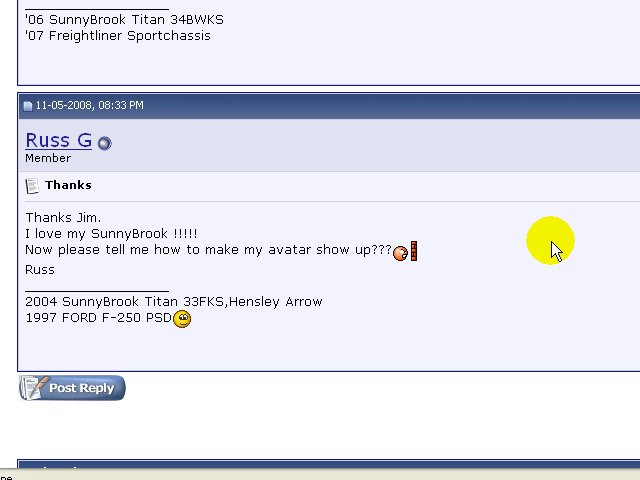
mouse_move(425, 248)
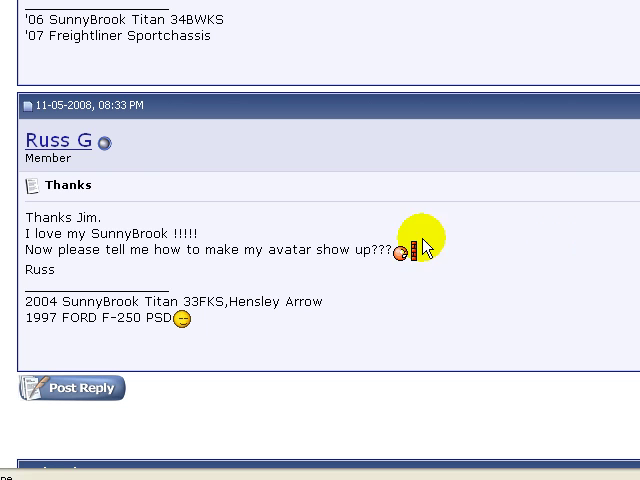
mouse_move(420, 168)
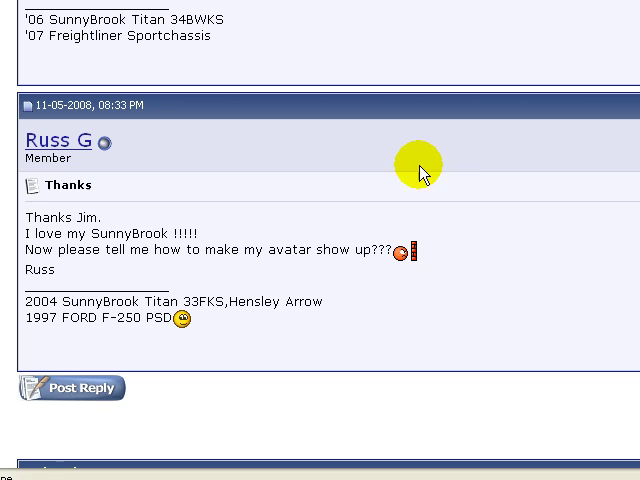
mouse_move(450, 170)
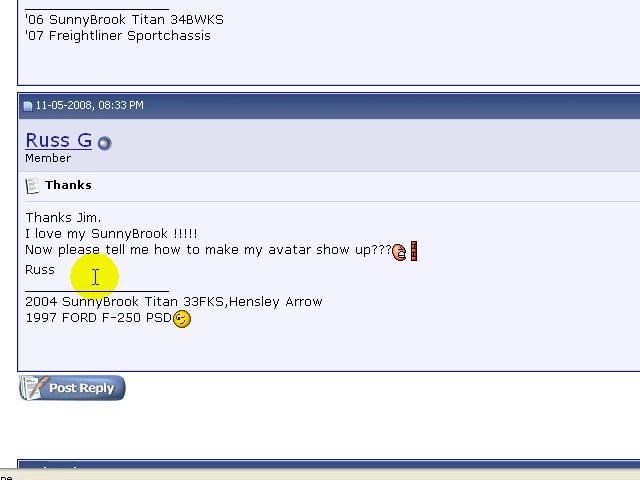
mouse_move(357, 281)
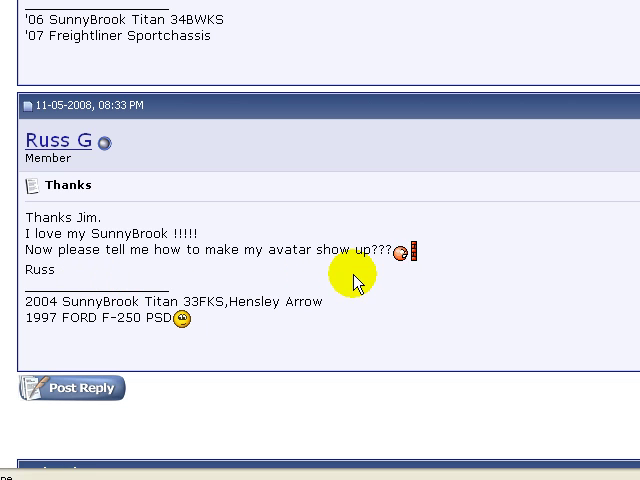
mouse_move(373, 300)
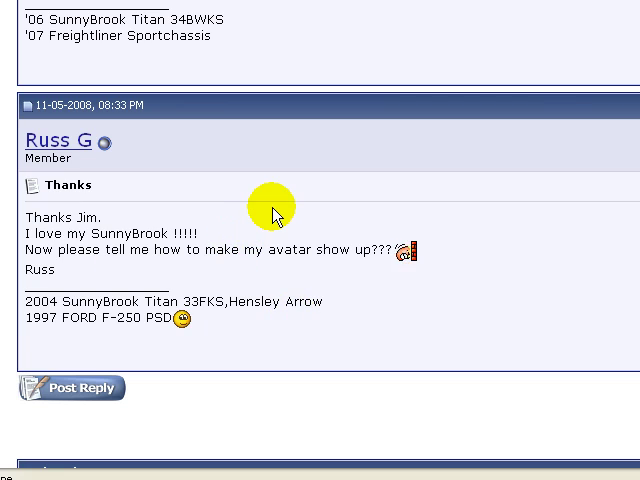
- Leave the thread and go to Edit Avatar in the User Control Panel
scroll(down, 3)
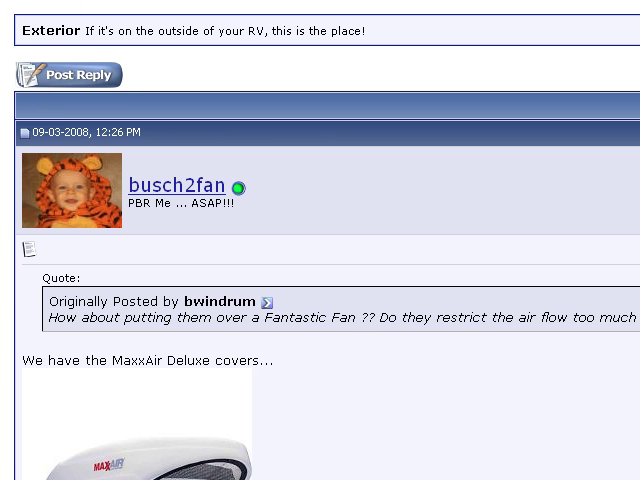
scroll(up, 3)
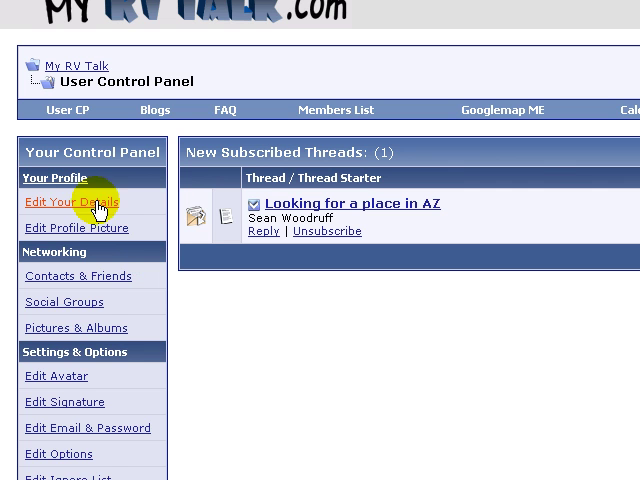
scroll(down, 3)
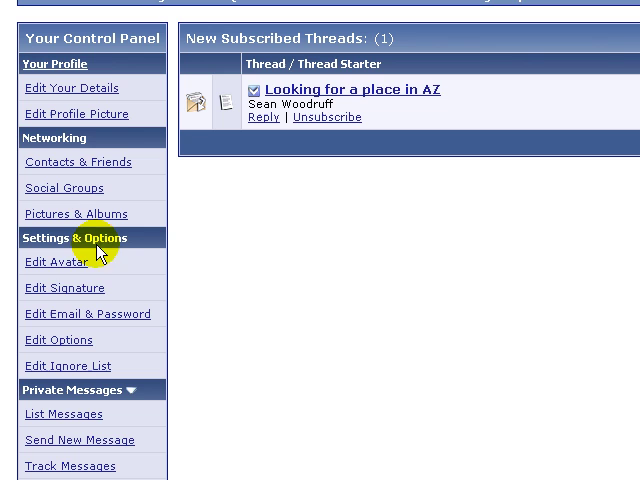
click(56, 261)
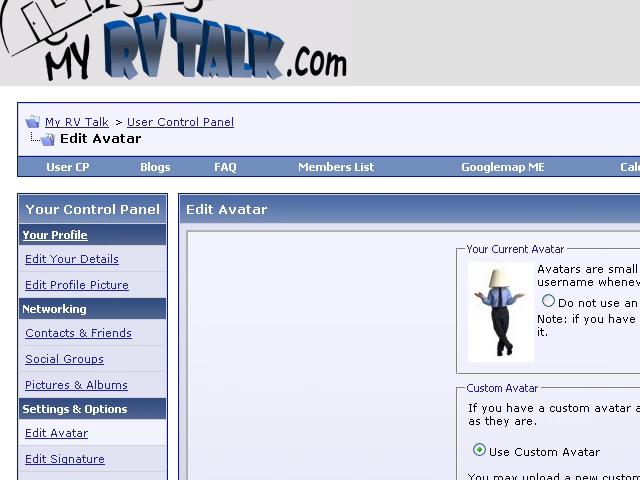
- Select Use Custom Avatar and begin typing an image address into the URL field
scroll(down, 3)
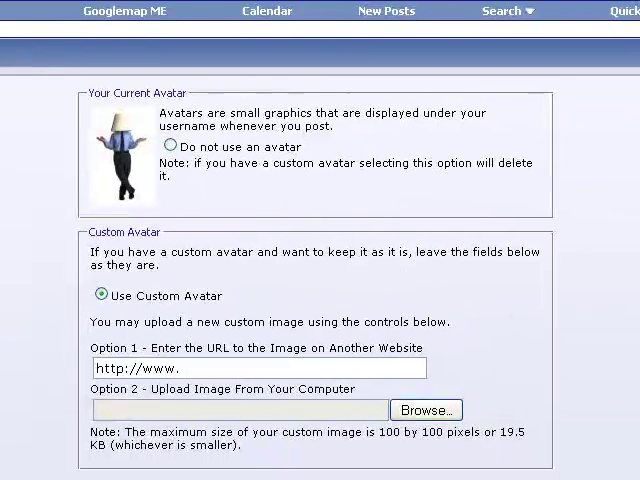
scroll(down, 3)
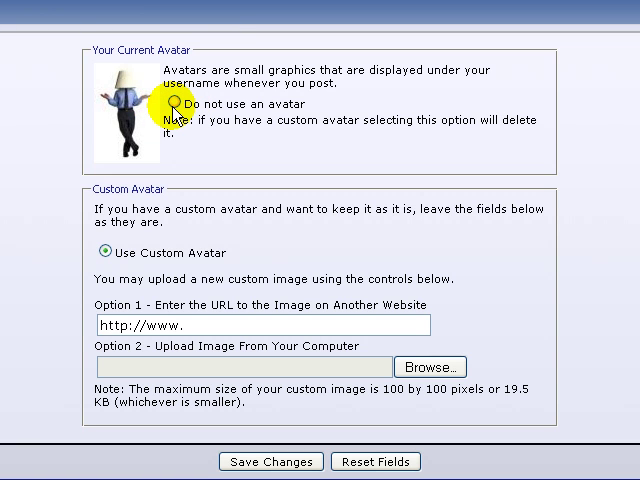
mouse_move(310, 118)
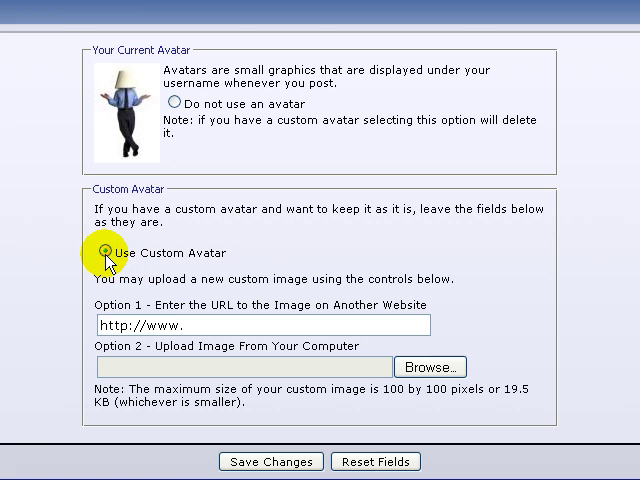
click(104, 252)
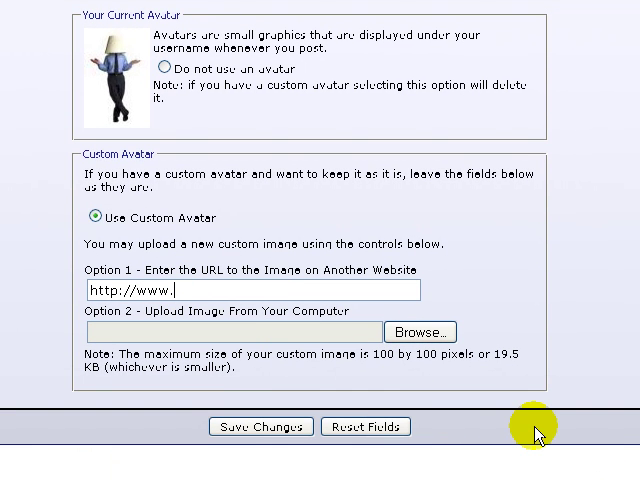
text(locationof)
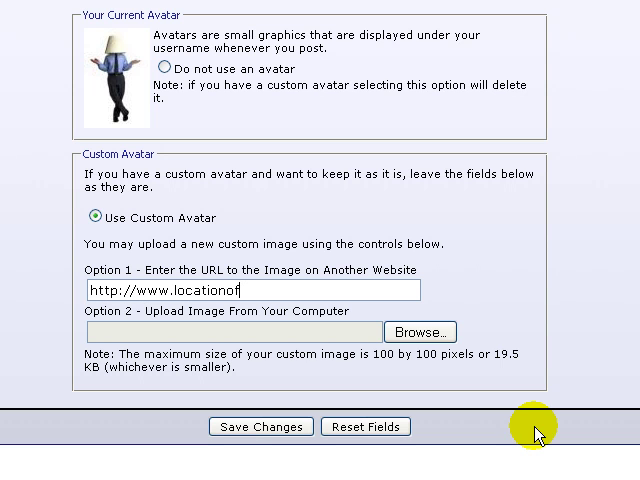
text(your)
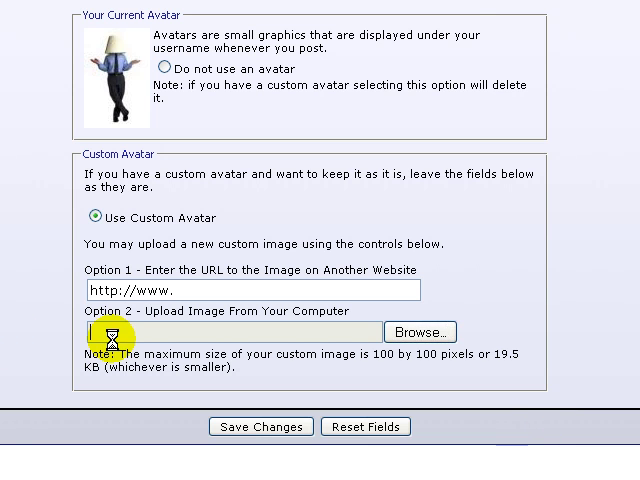
click(419, 332)
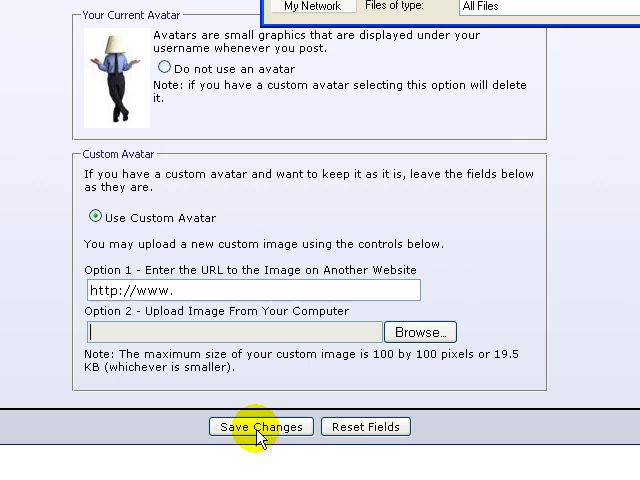
mouse_move(350, 230)
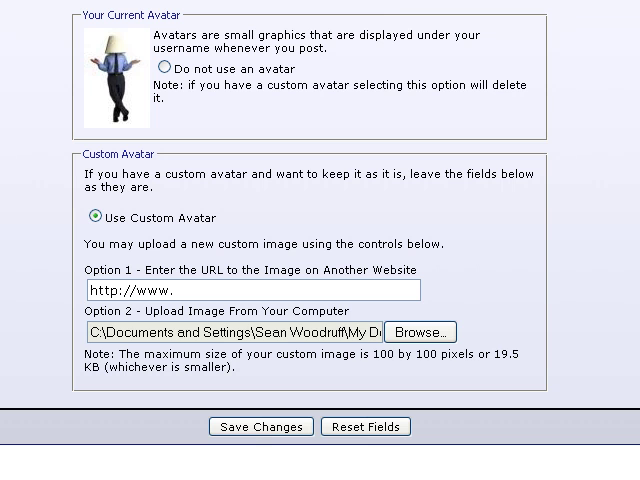
- Save the chosen image as the Pro Pride logo avatar, then browse for another file
click(260, 426)
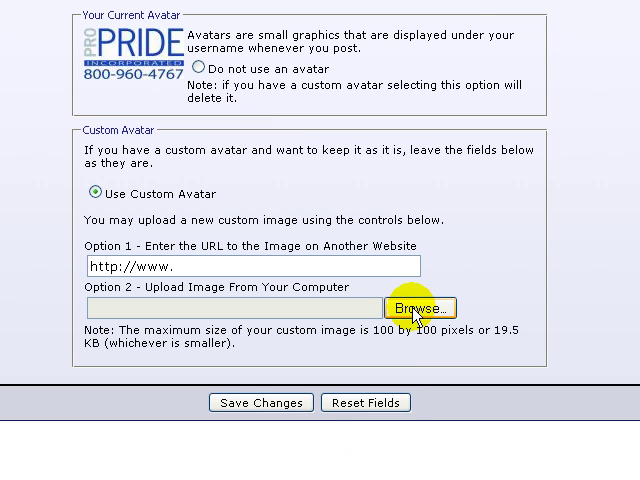
click(424, 307)
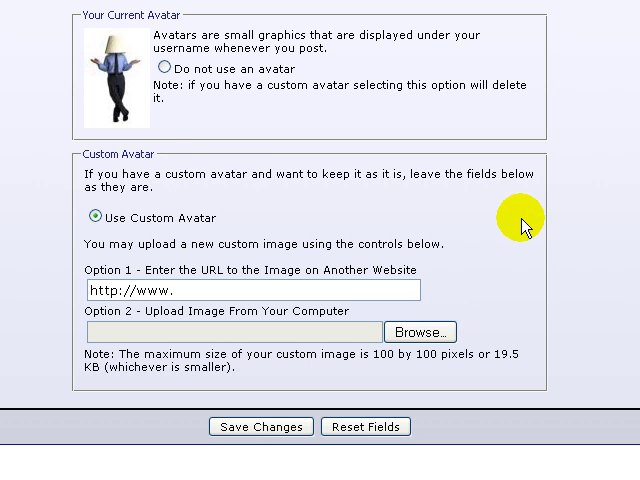
mouse_move(252, 378)
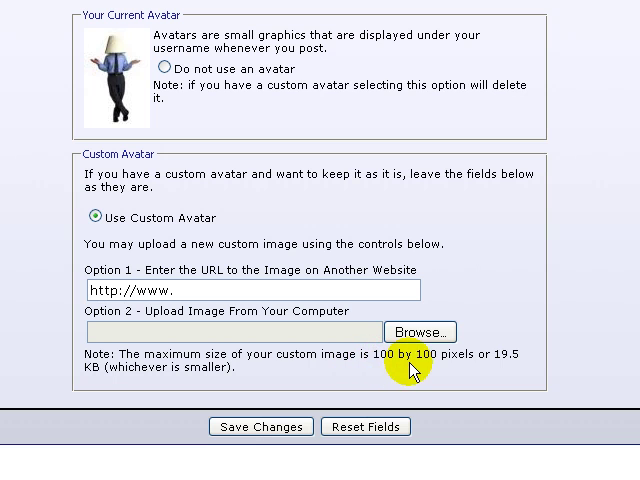
mouse_move(418, 378)
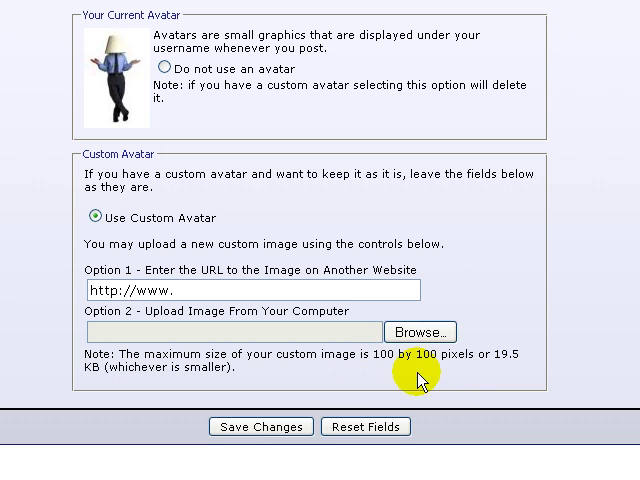